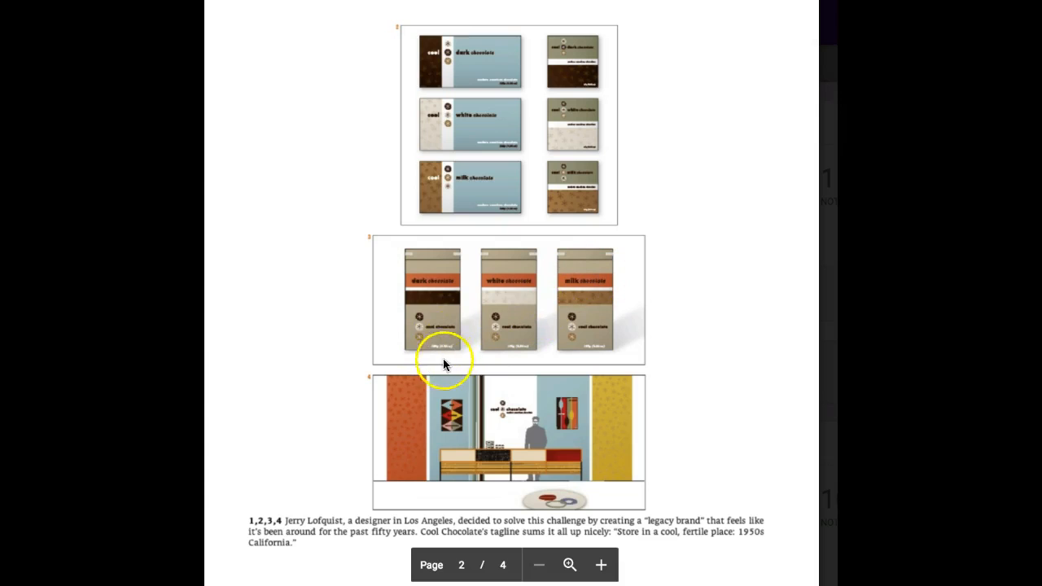
{"action": "mouse_move", "coordinate": [475, 257]}
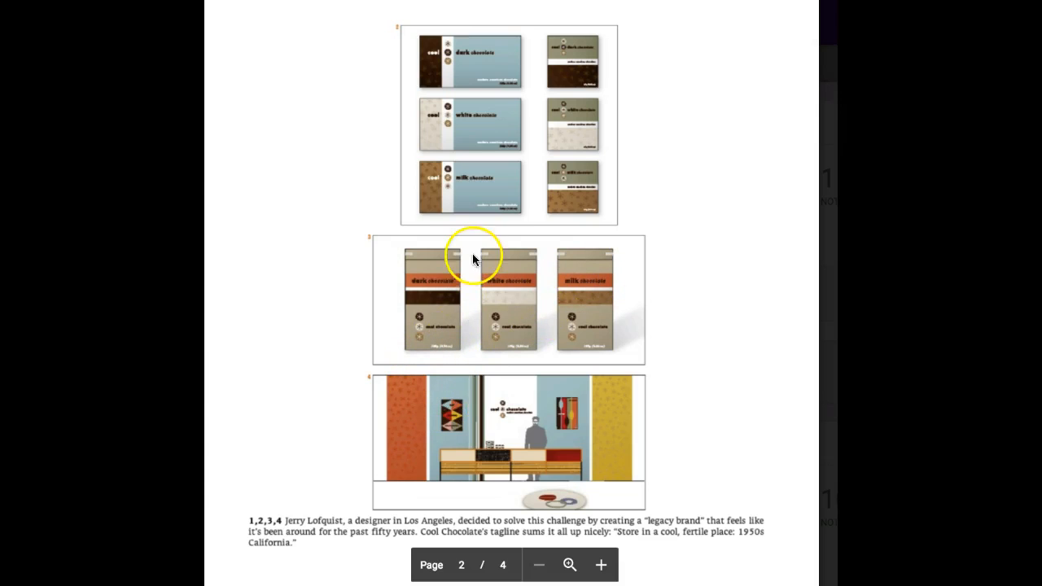
{"action": "mouse_move", "coordinate": [448, 301]}
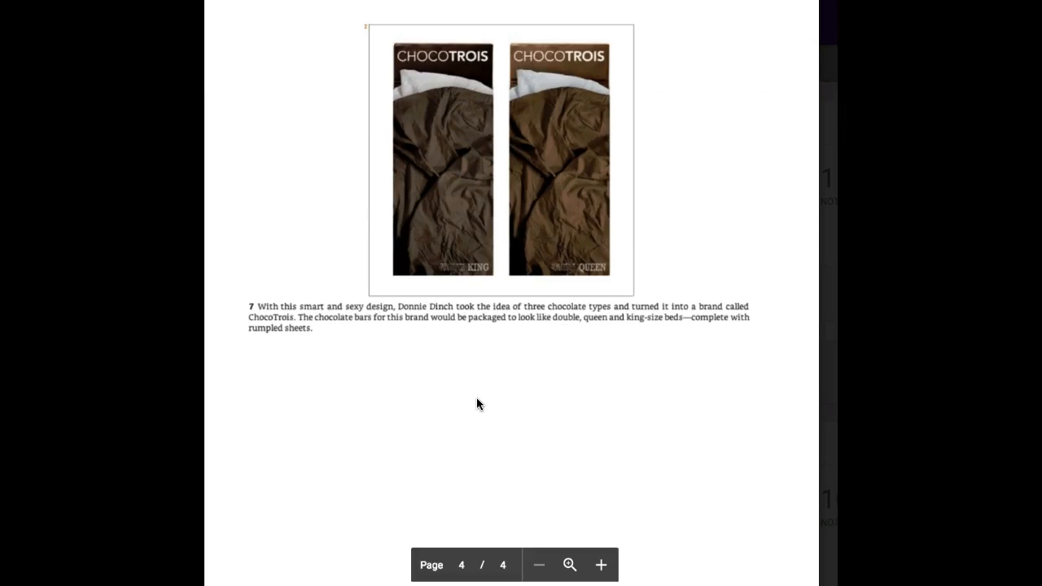
{"action": "scroll", "scroll_direction": "down", "scroll_amount": 3}
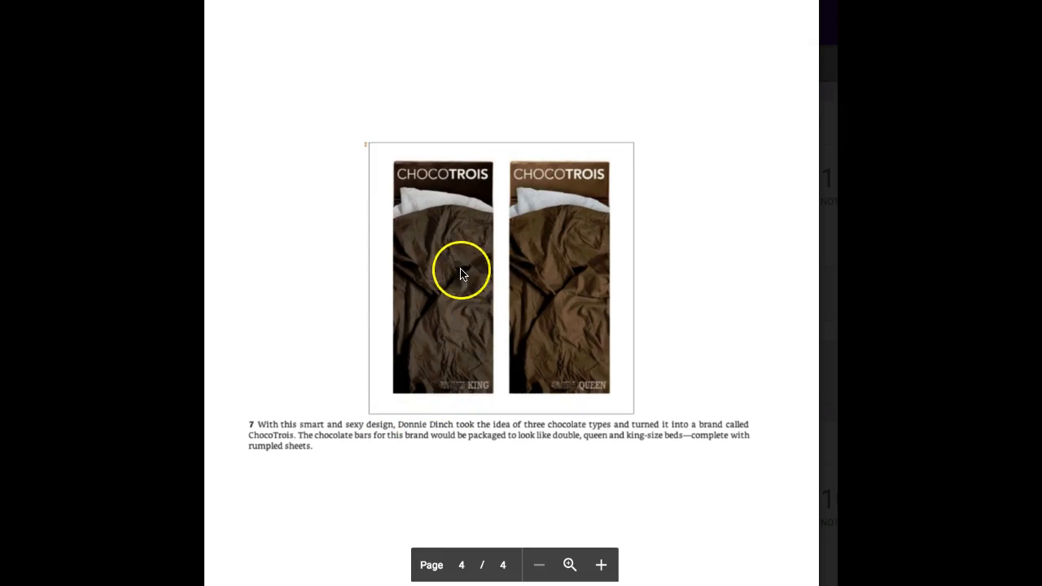
{"action": "mouse_move", "coordinate": [488, 289]}
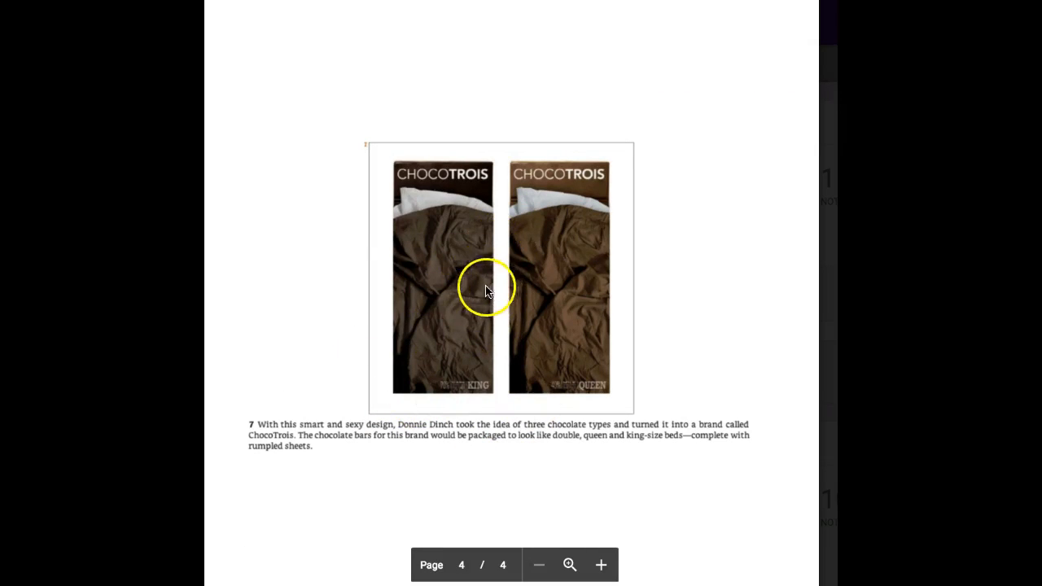
{"action": "scroll", "scroll_direction": "down", "scroll_amount": 3}
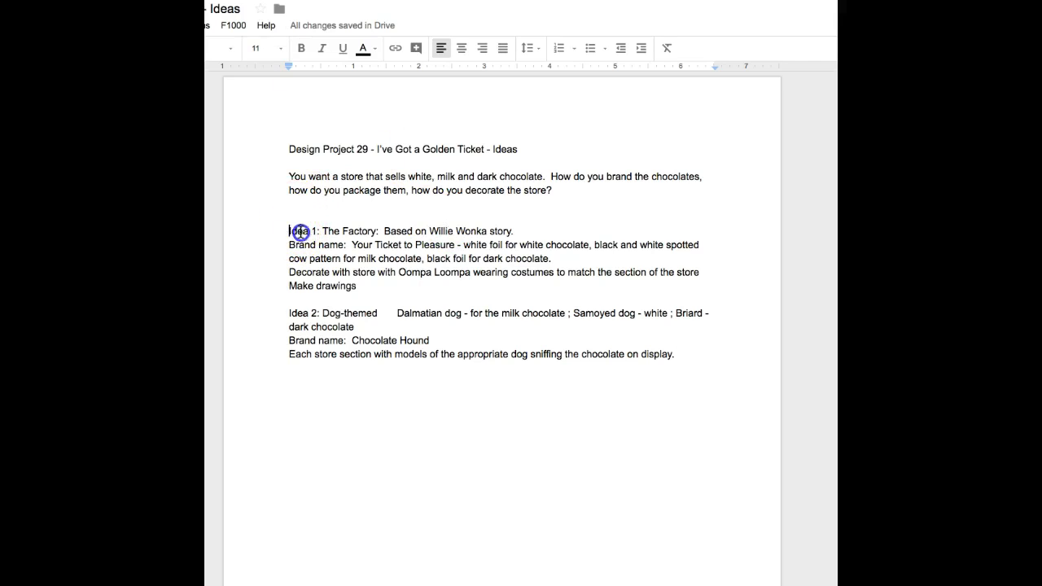
{"action": "left_click_drag", "start_coordinate": [290, 231], "coordinate": [512, 232]}
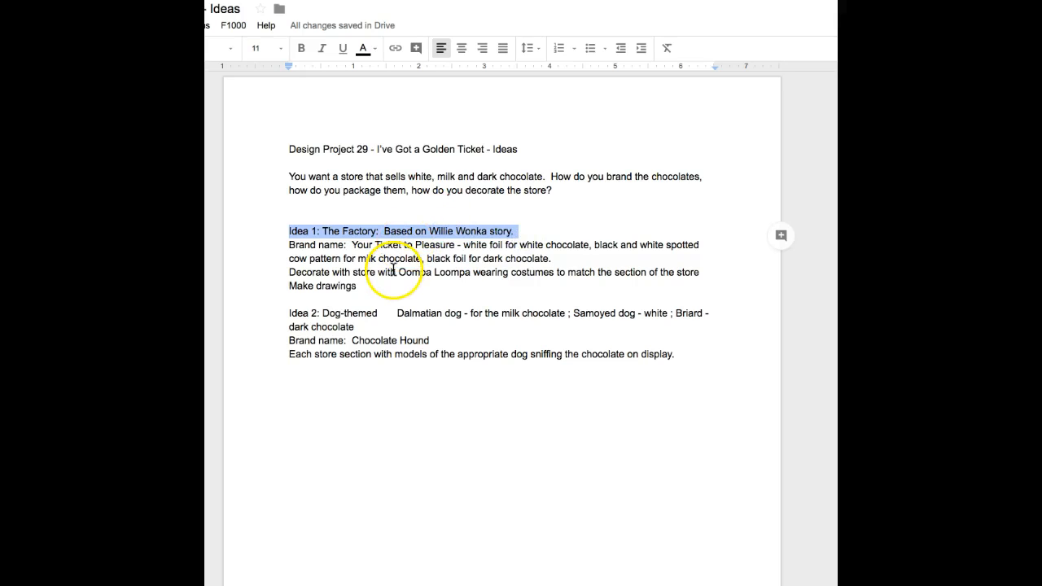
{"action": "mouse_move", "coordinate": [323, 252]}
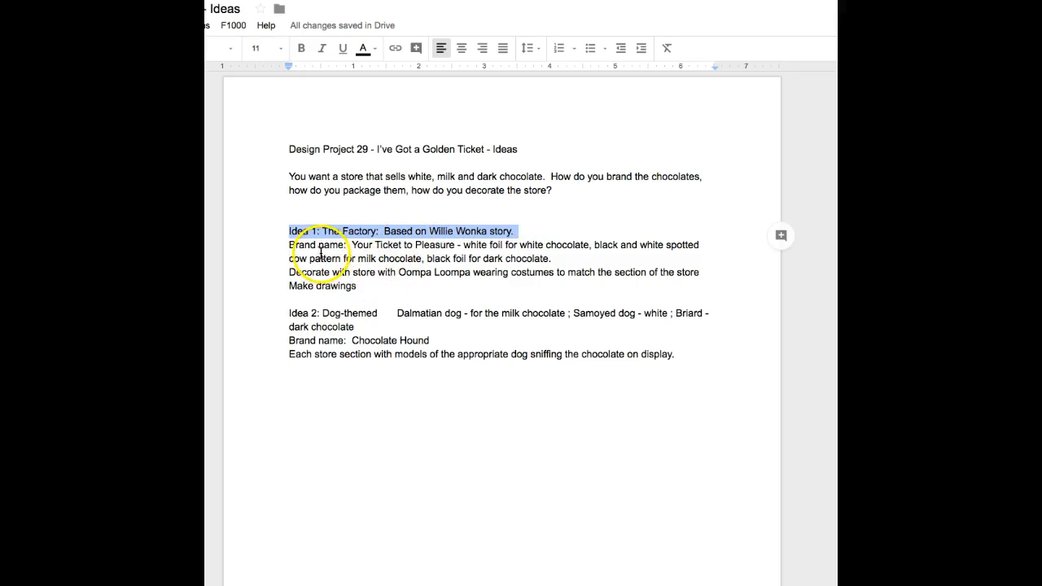
{"action": "left_click", "coordinate": [351, 244]}
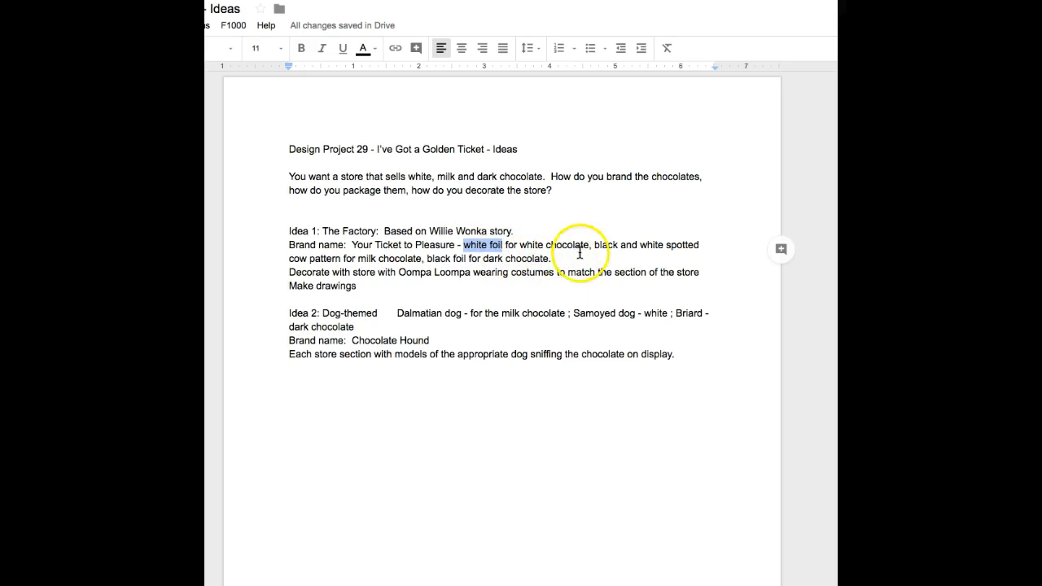
{"action": "left_click", "coordinate": [595, 247]}
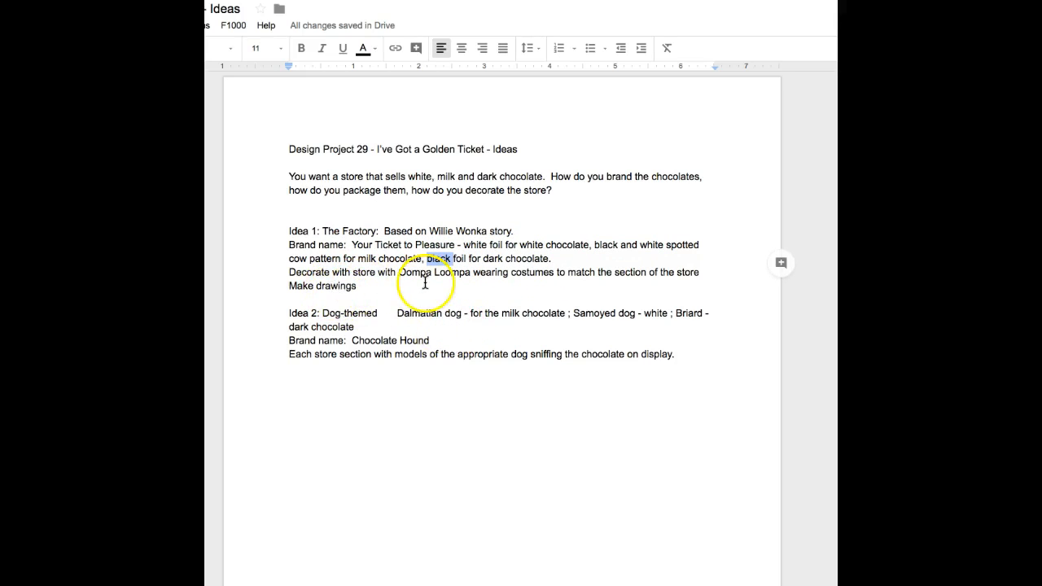
{"action": "double_click", "coordinate": [440, 257]}
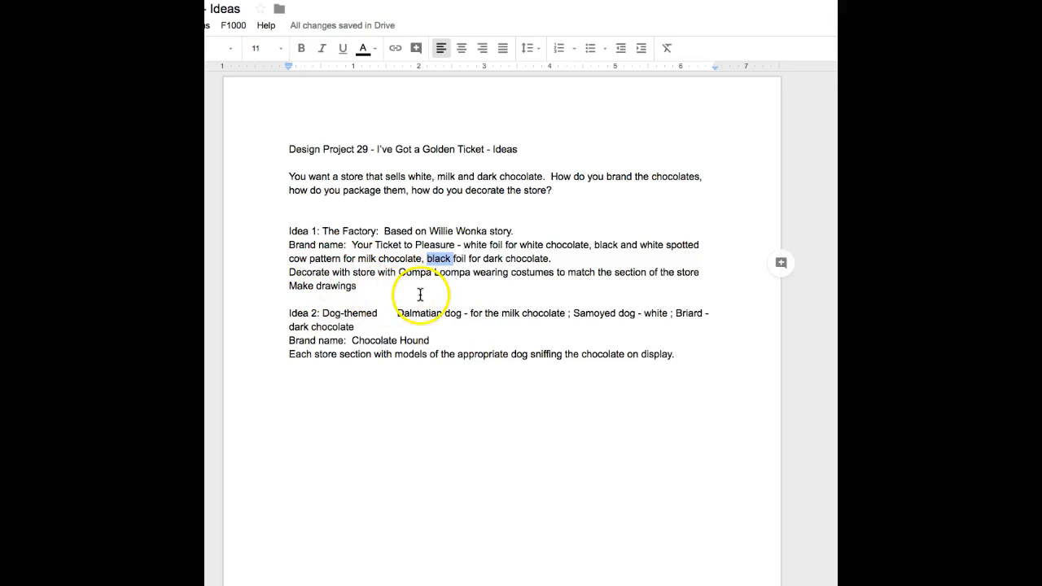
{"action": "left_click", "coordinate": [452, 275]}
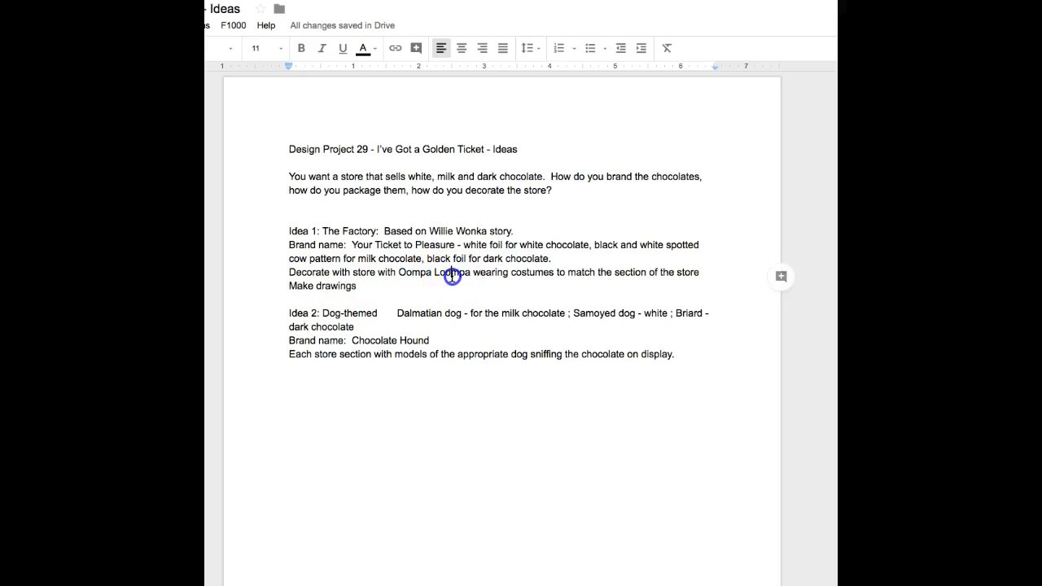
{"action": "double_click", "coordinate": [449, 272]}
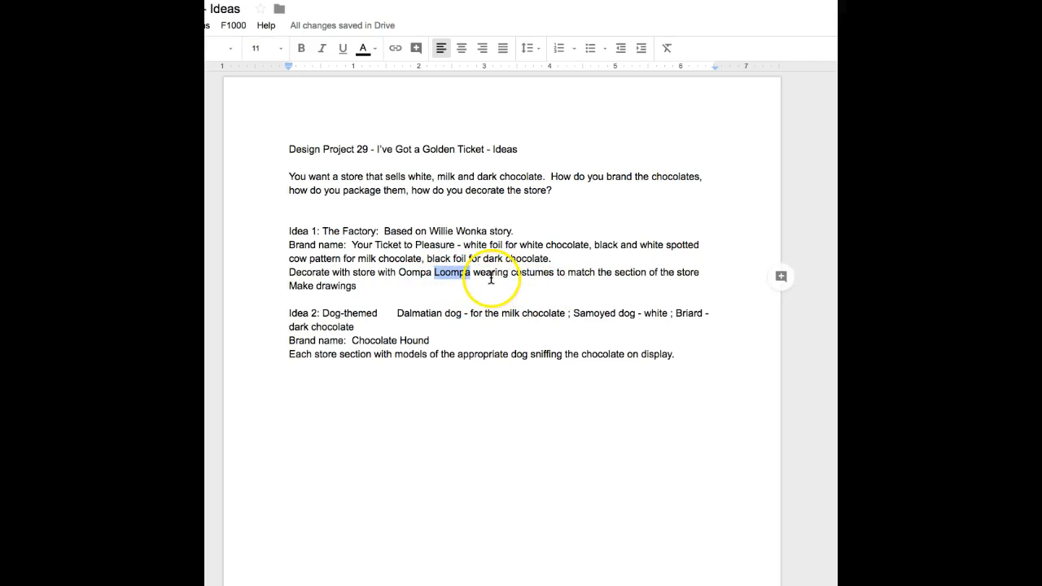
{"action": "mouse_move", "coordinate": [485, 290]}
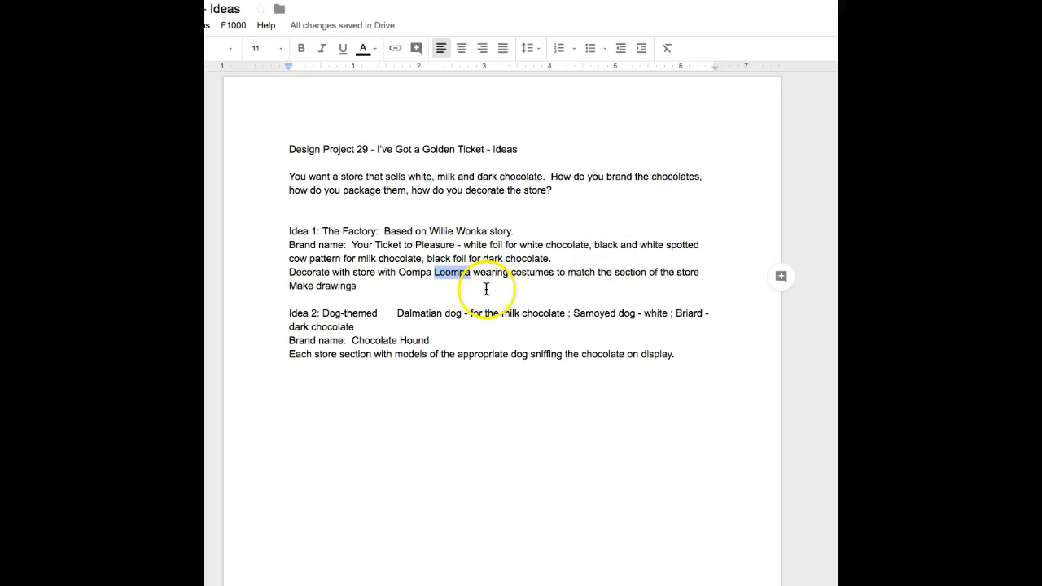
{"action": "mouse_move", "coordinate": [319, 318]}
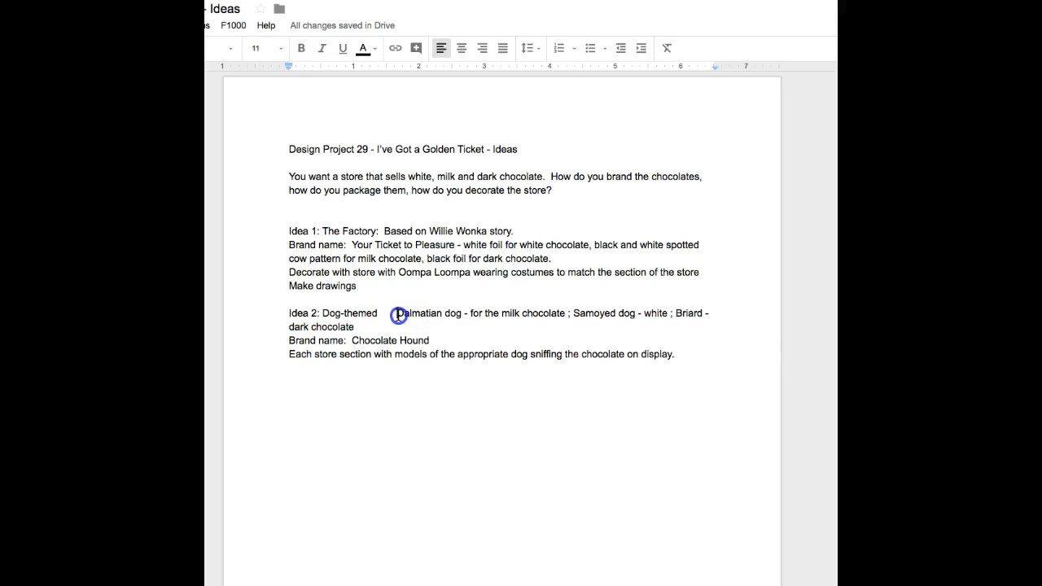
{"action": "double_click", "coordinate": [426, 312]}
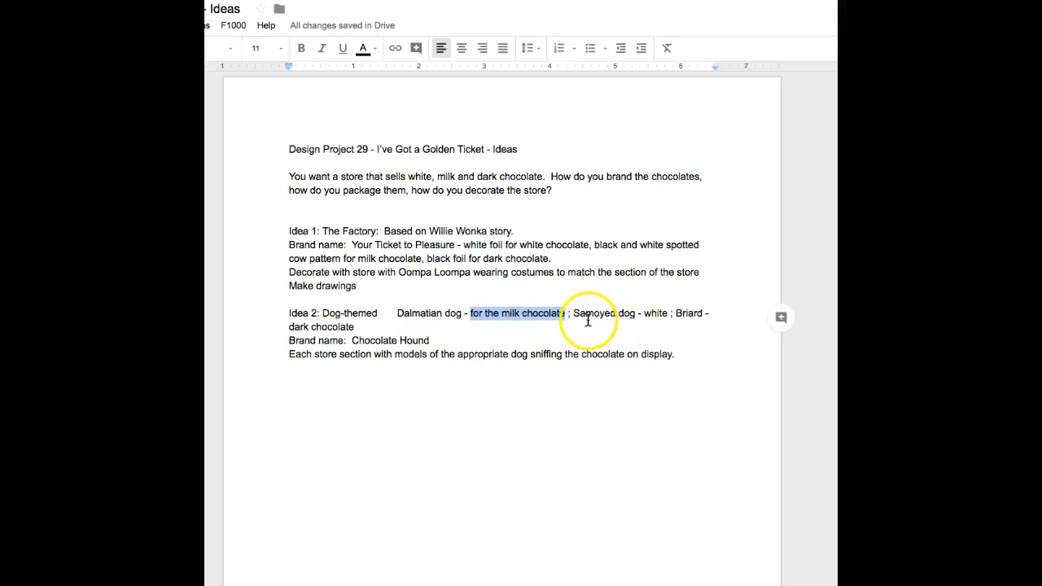
{"action": "double_click", "coordinate": [592, 312]}
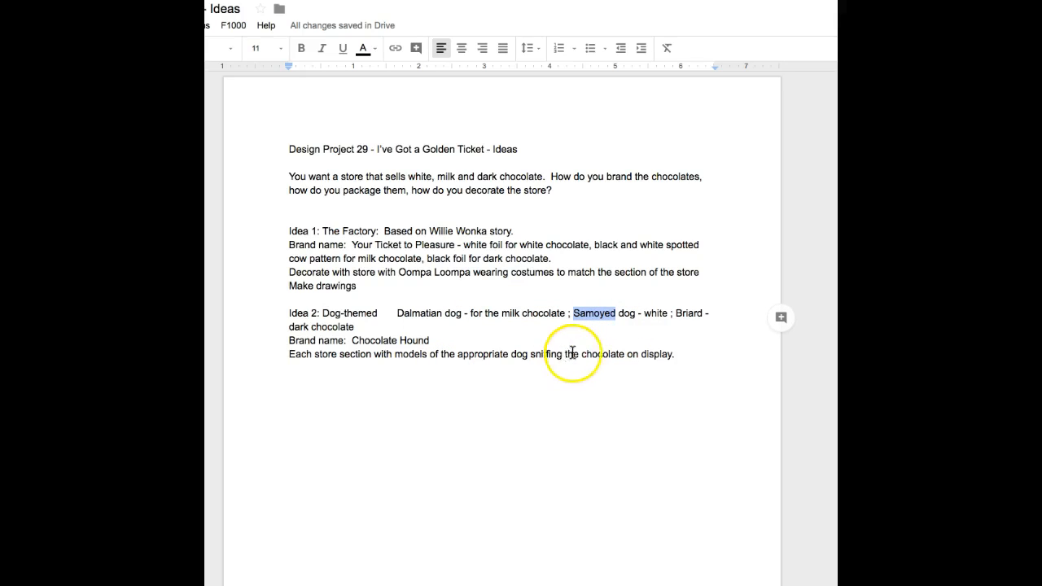